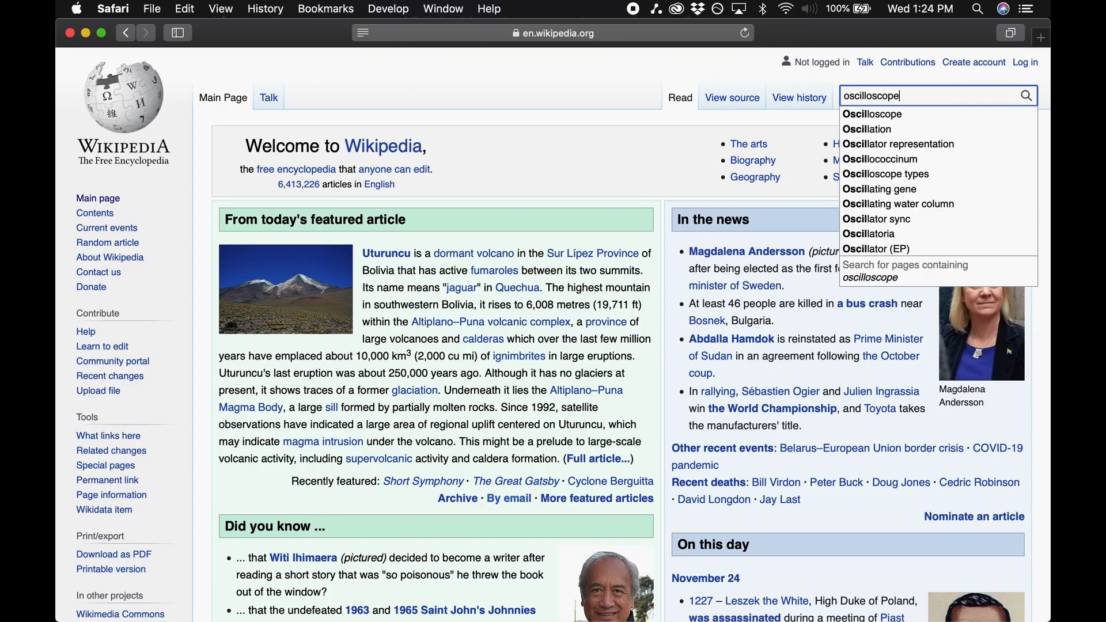
Step: Choose the Oscilloscope suggestion to load its Wikipedia article
left_click(872, 114)
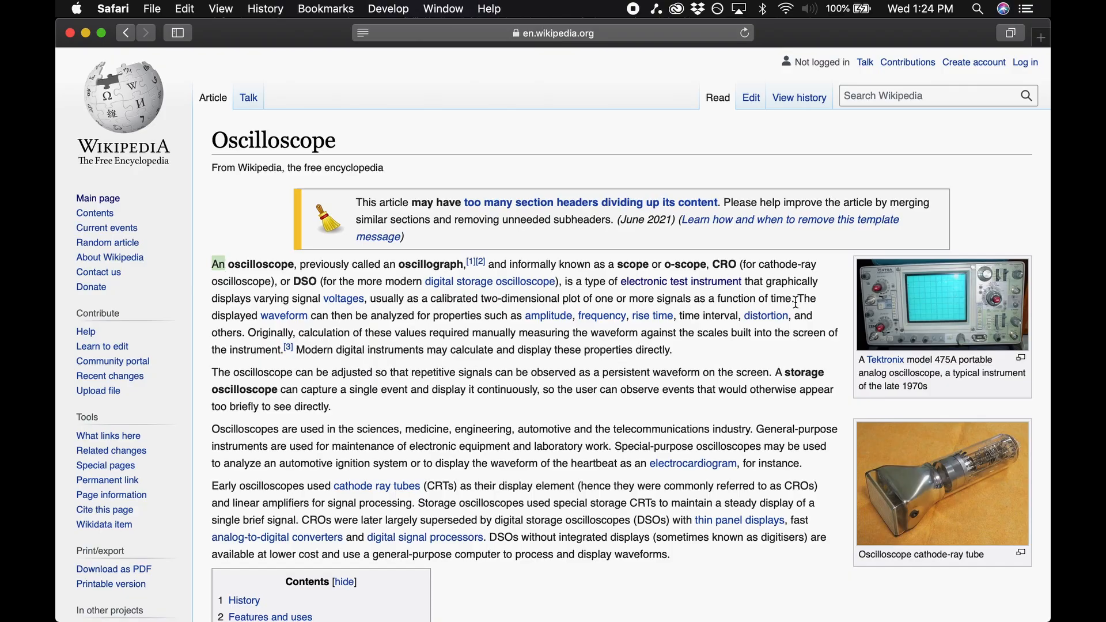
left_click_drag(211, 264, 799, 297)
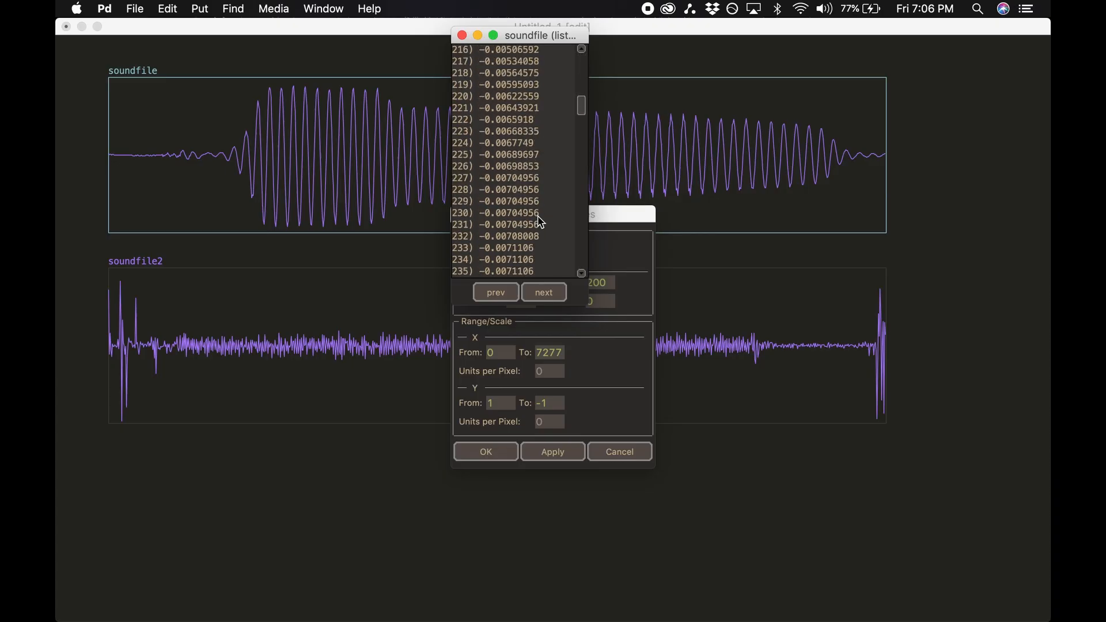
Step: Page the soundfile sample list forward to its last entries ending at index 7277
scroll("down", 3)
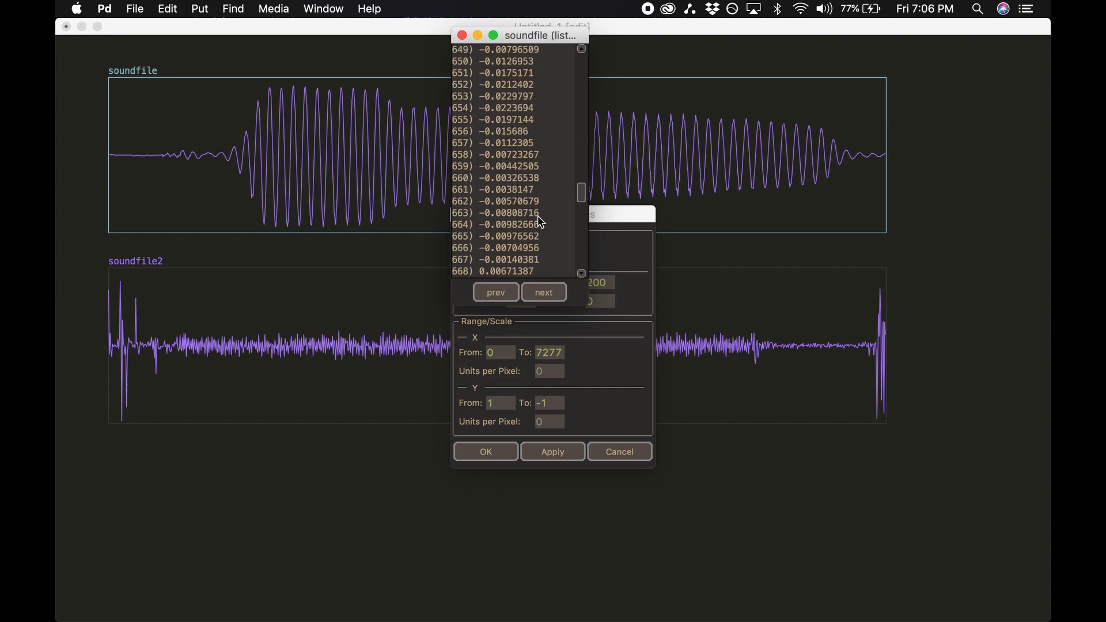
left_click(543, 292)
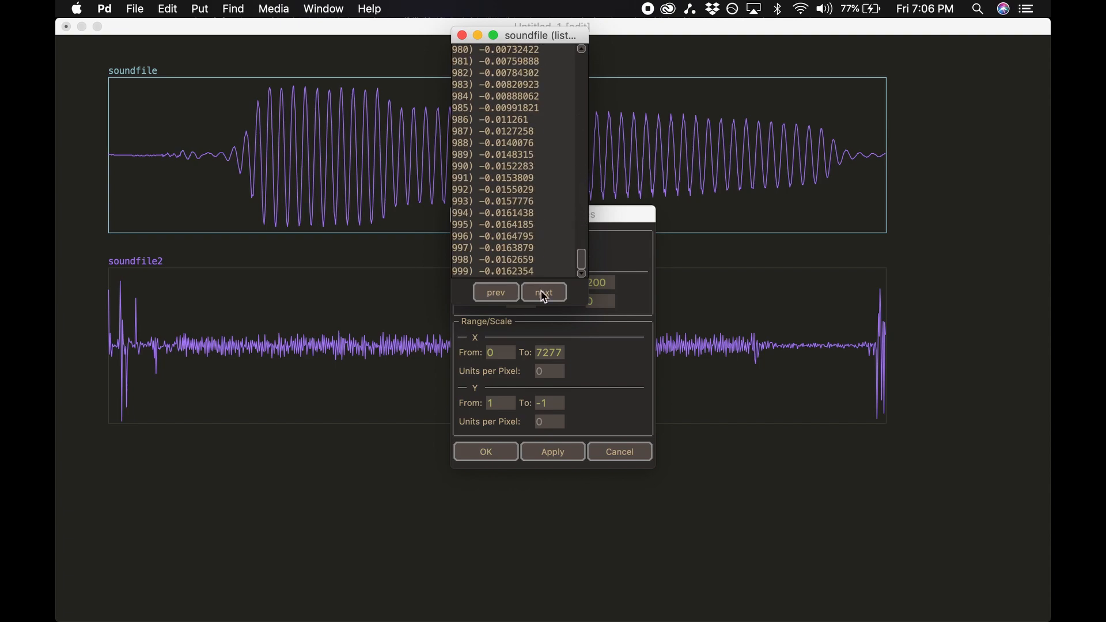
left_click(543, 291)
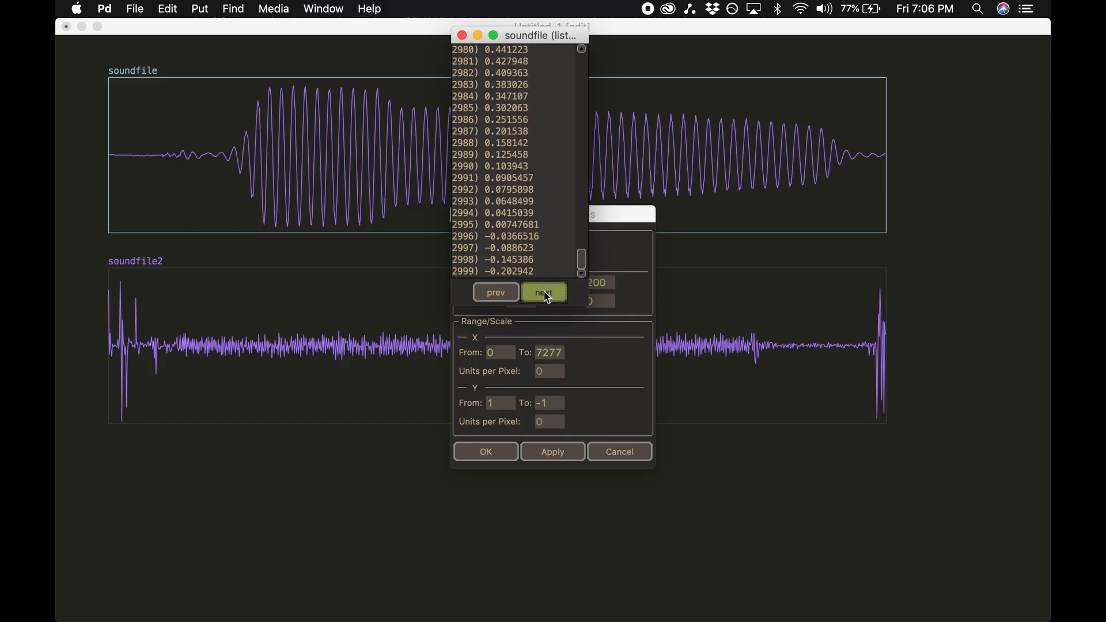
left_click(543, 291)
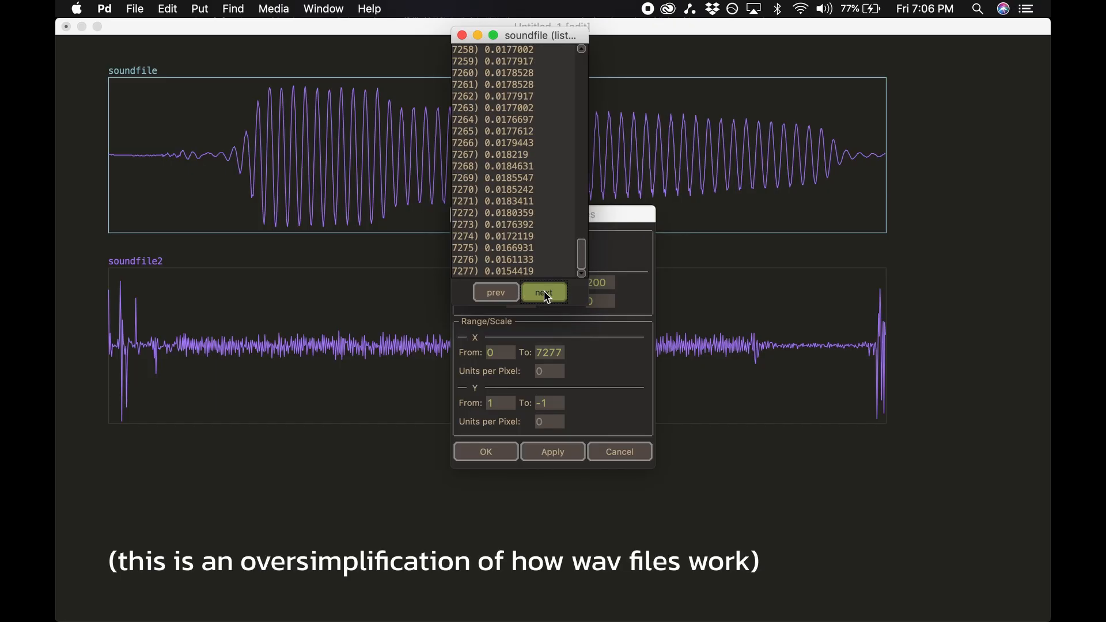
left_click(542, 291)
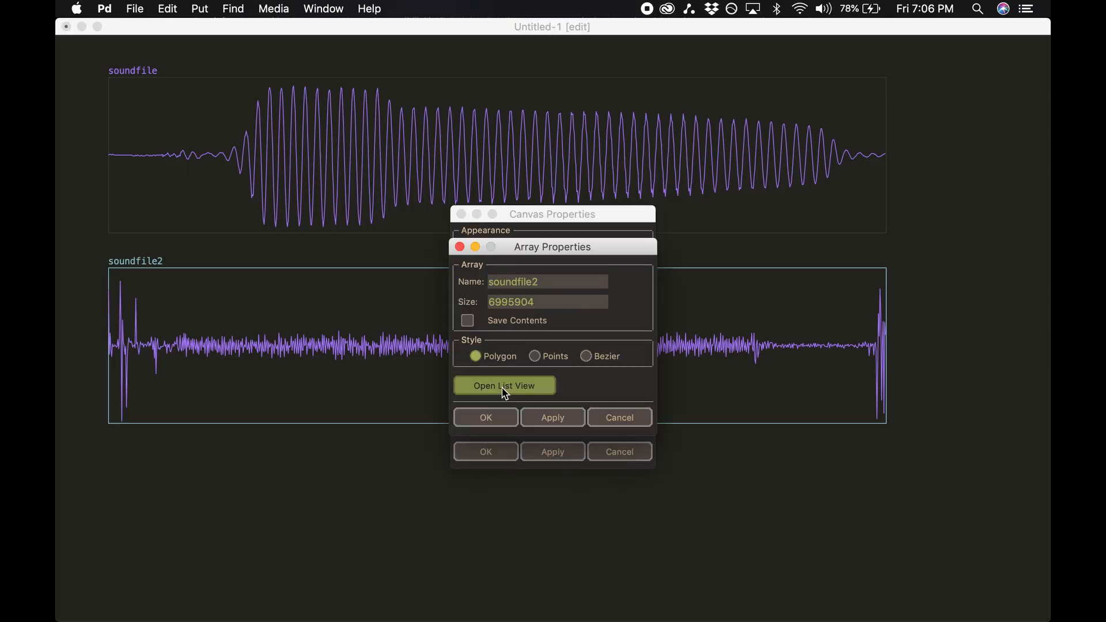
Step: List soundfile2's sample values and page forward to entries around 1980–1999
left_click(504, 385)
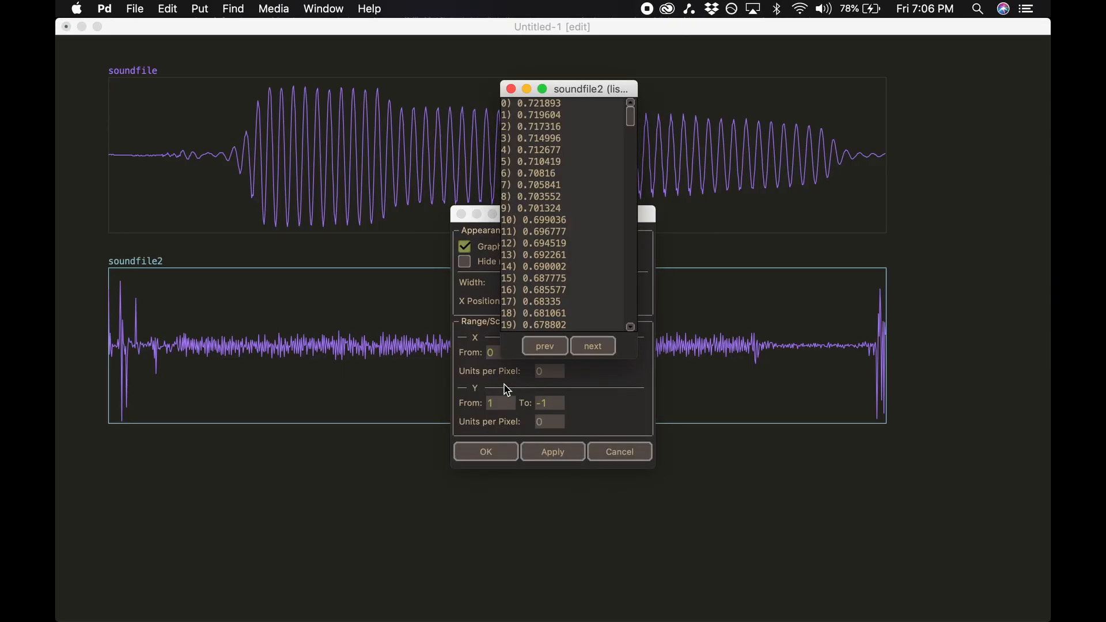
mouse_move(562, 304)
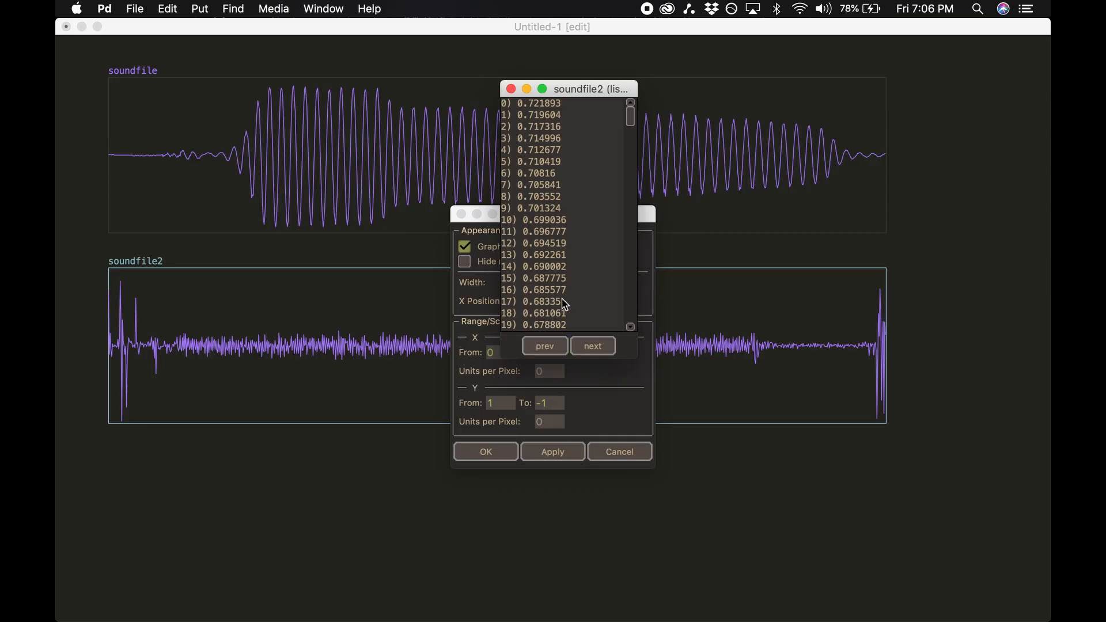
scroll("down", 3)
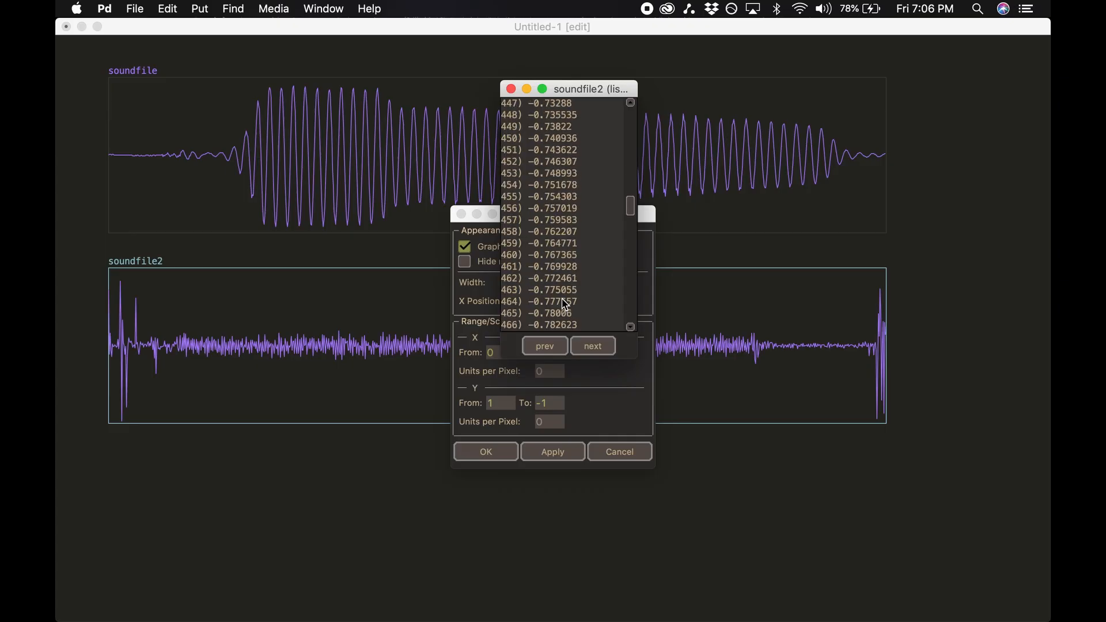
scroll("down", 3)
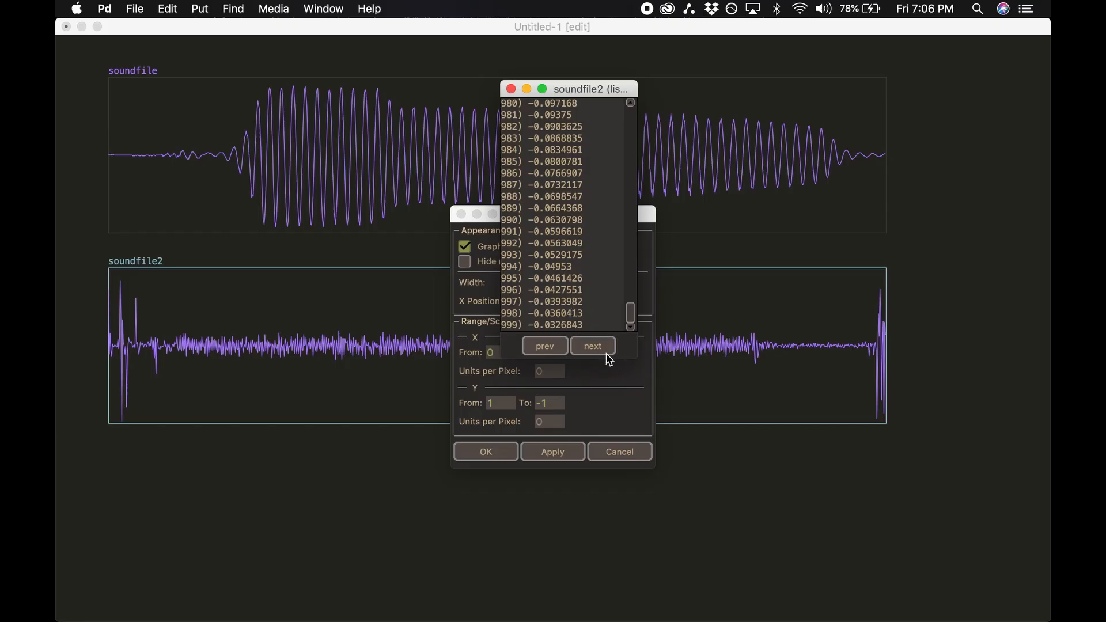
left_click(592, 347)
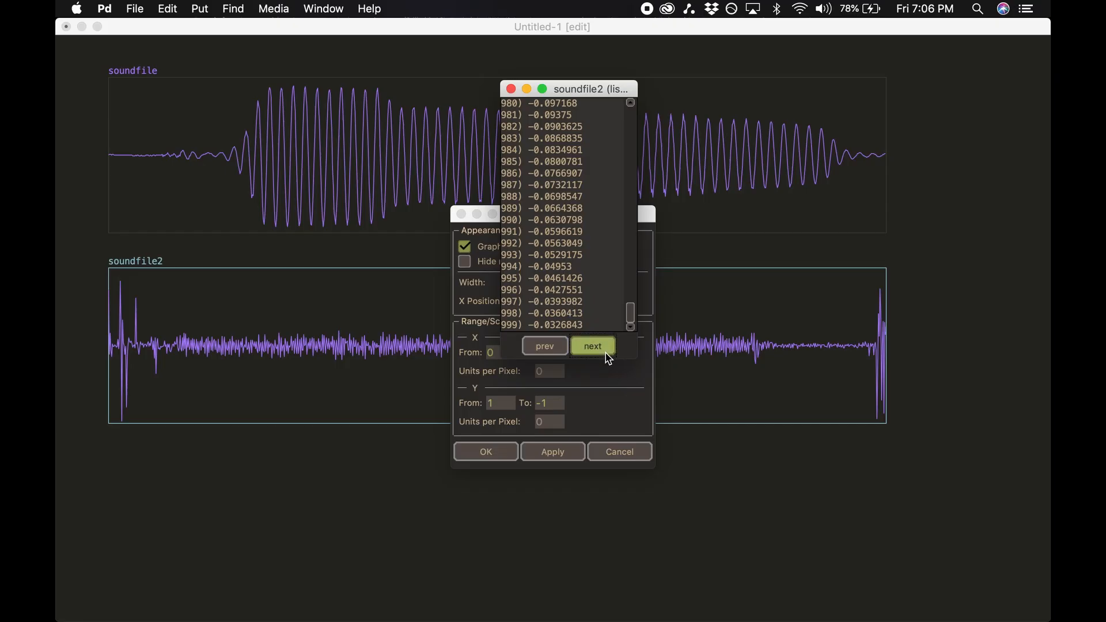
left_click(592, 347)
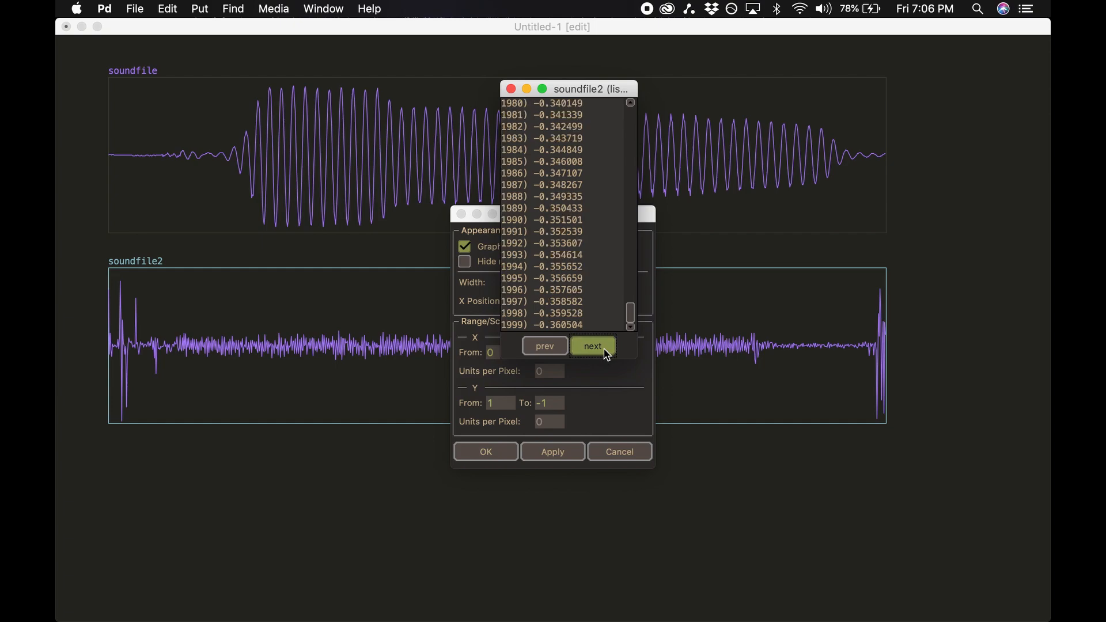